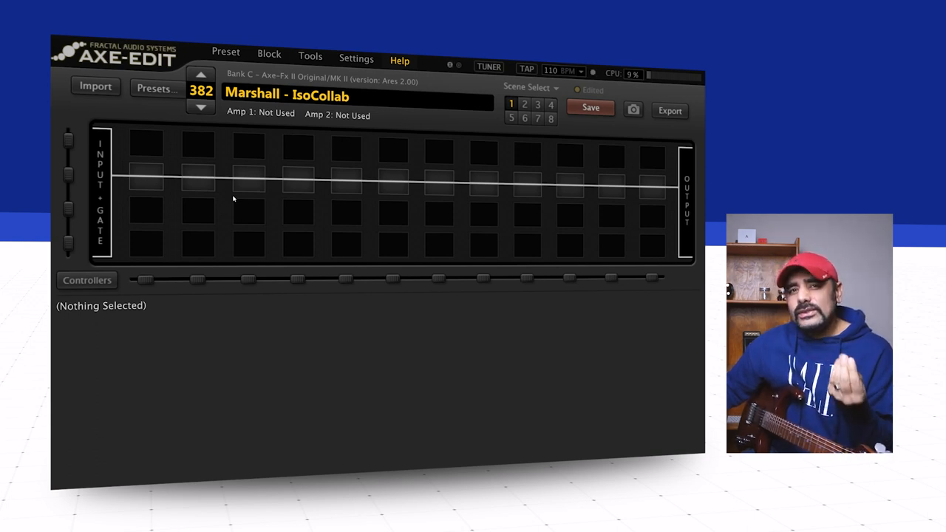
Step: Place an Amp block in the first grid slot and set its model to Brit JVM OD2
click(145, 212)
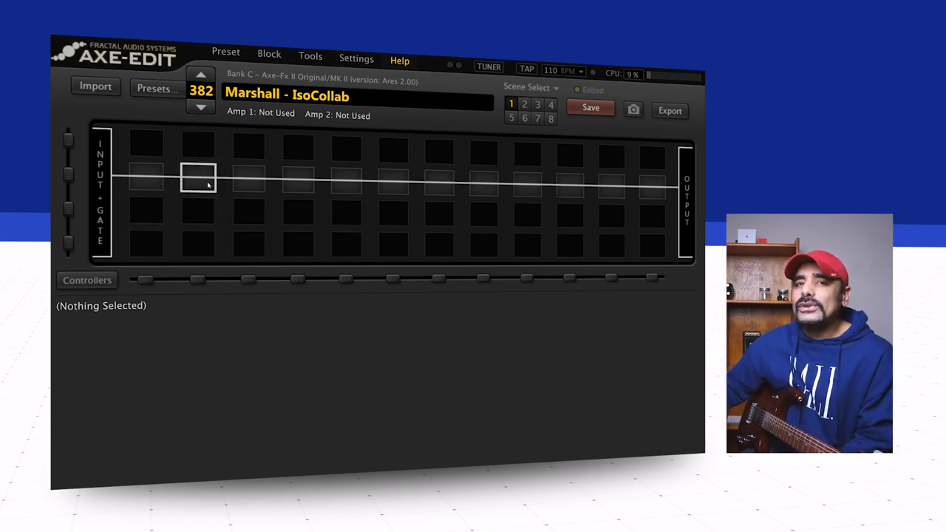
right_click(198, 178)
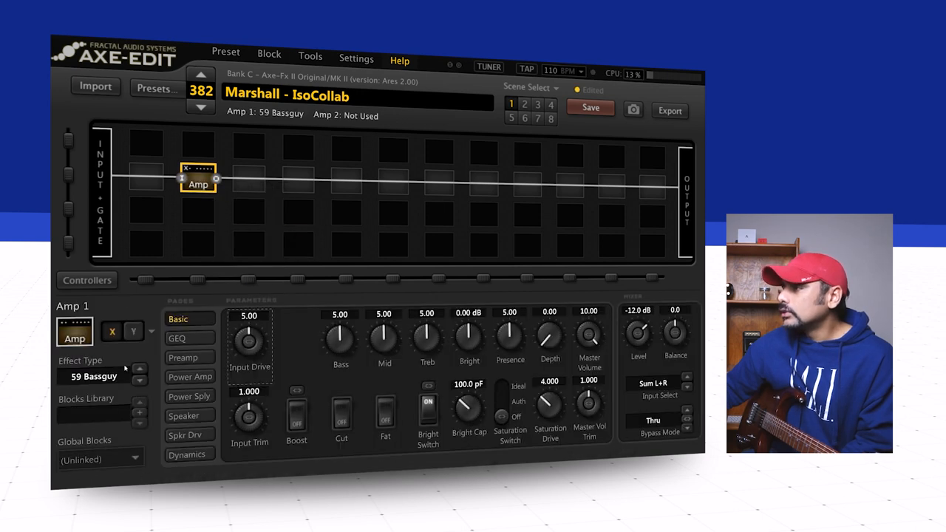
click(96, 377)
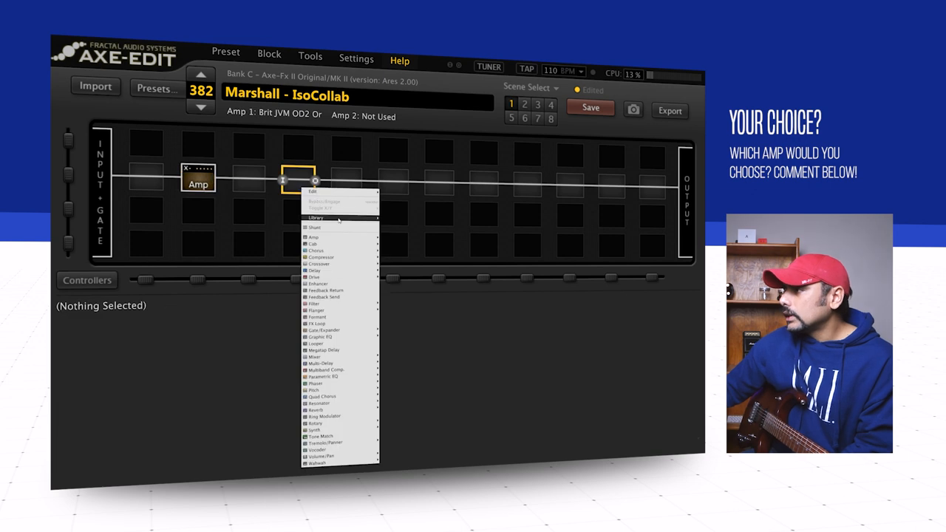
Step: Add a Cab 1 block (4x12 Basketweave G12M20) two slots after the Amp
click(313, 244)
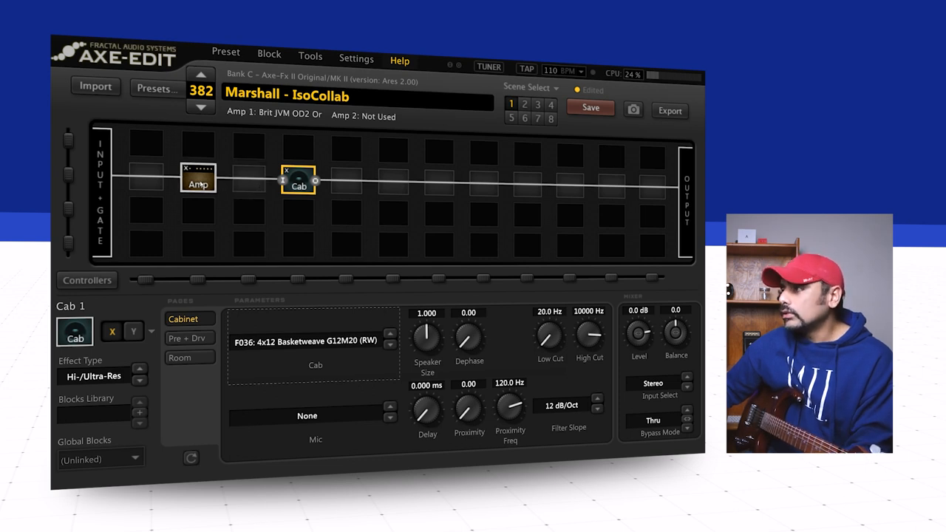
click(197, 181)
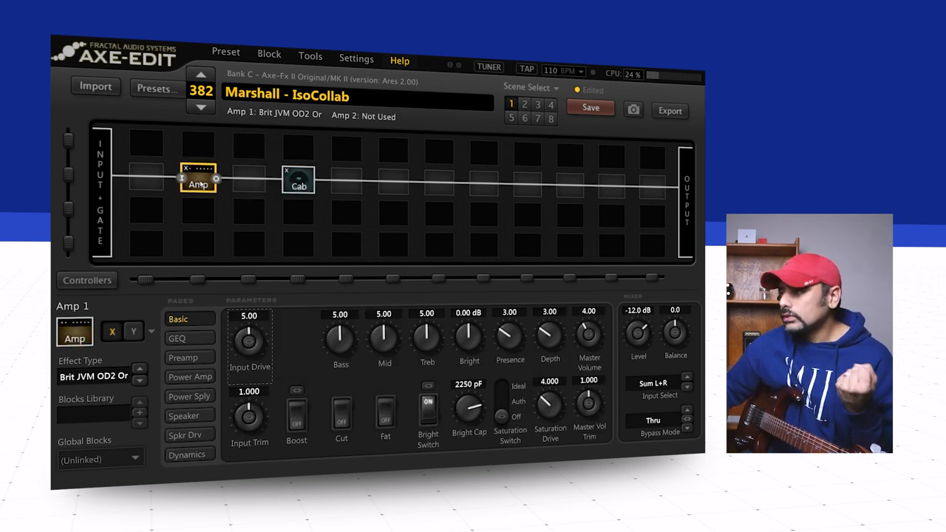
Step: Set amp drive 2.40, mid 5.40, treble 7.50, presence 5.30, master 5.40, level -11.7 dB
click(249, 316)
text(2.4)
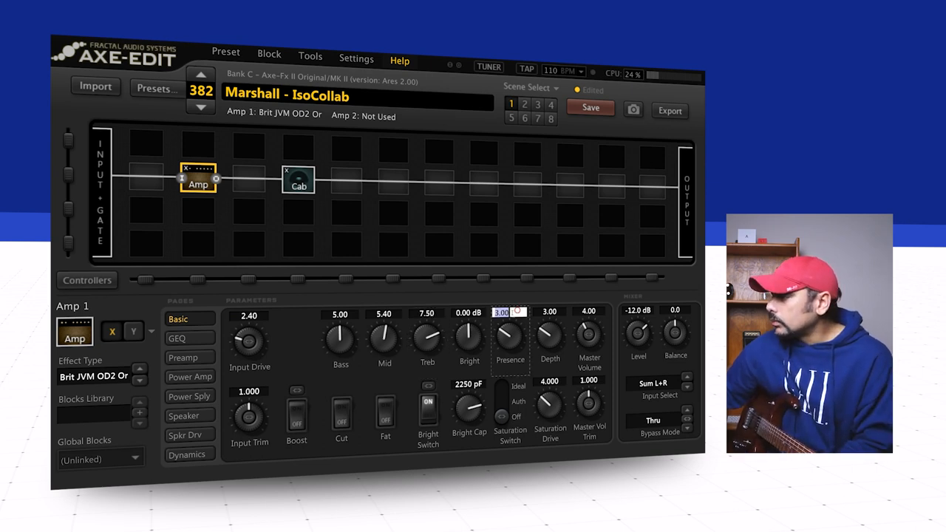
text(5)
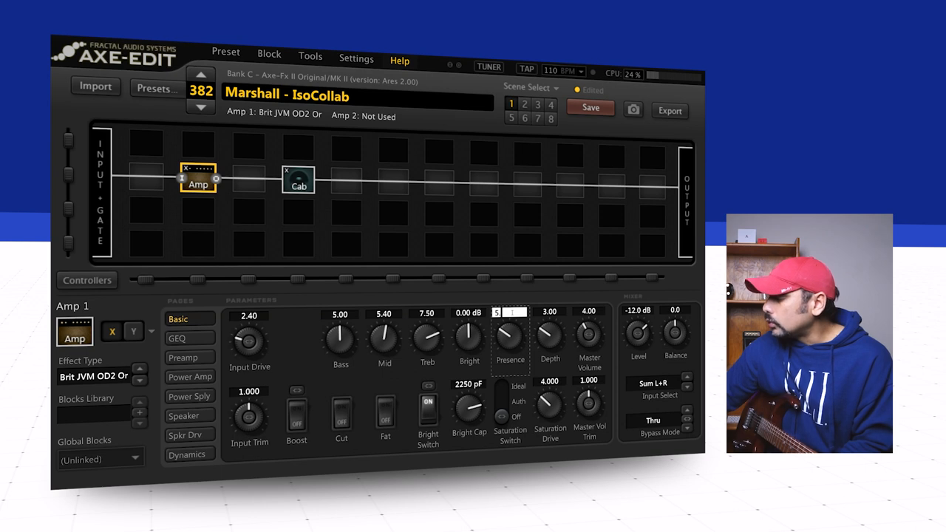
text(5.30)
click(638, 311)
text(-)
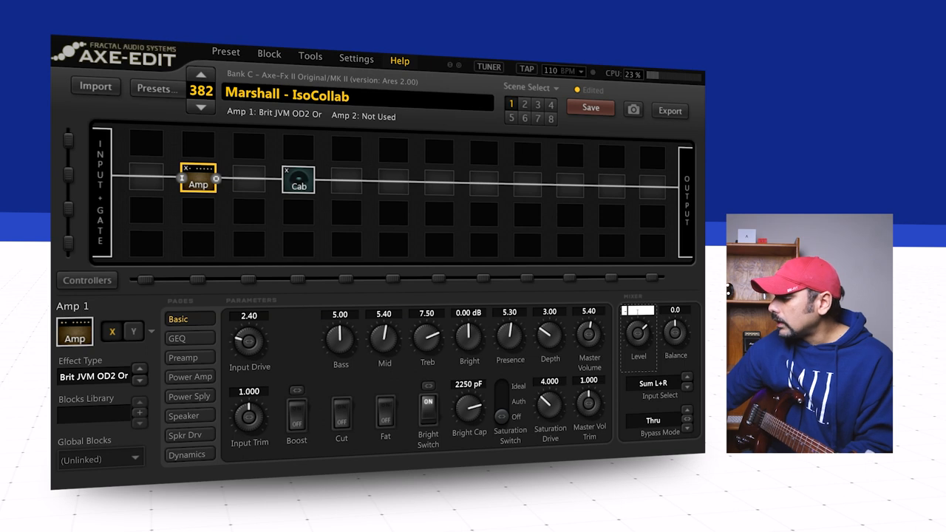
drag(638, 333, 638, 348)
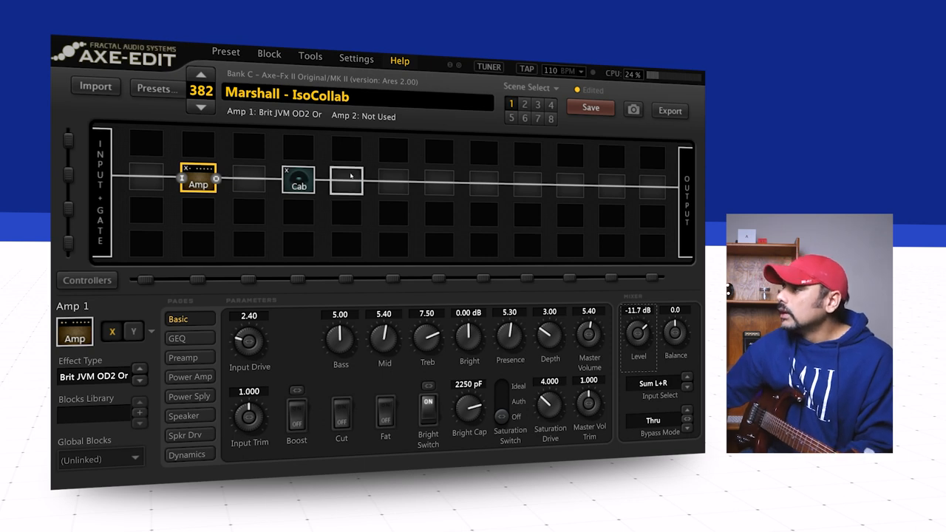
click(299, 181)
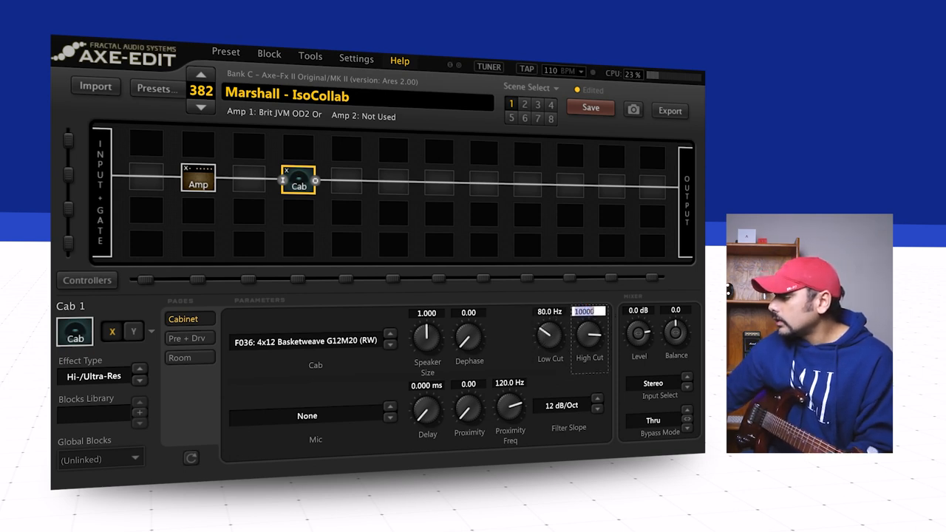
Step: Raise the Cab block's Low Cut frequency to 80 Hz
drag(590, 336, 590, 347)
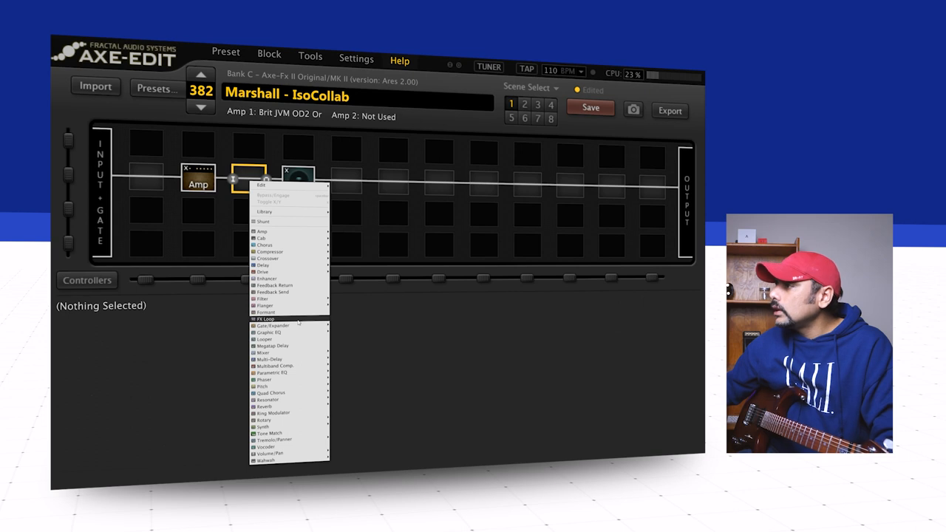
Step: Insert a Gate/Expander block between Amp and Cab and edit its Threshold value
click(271, 325)
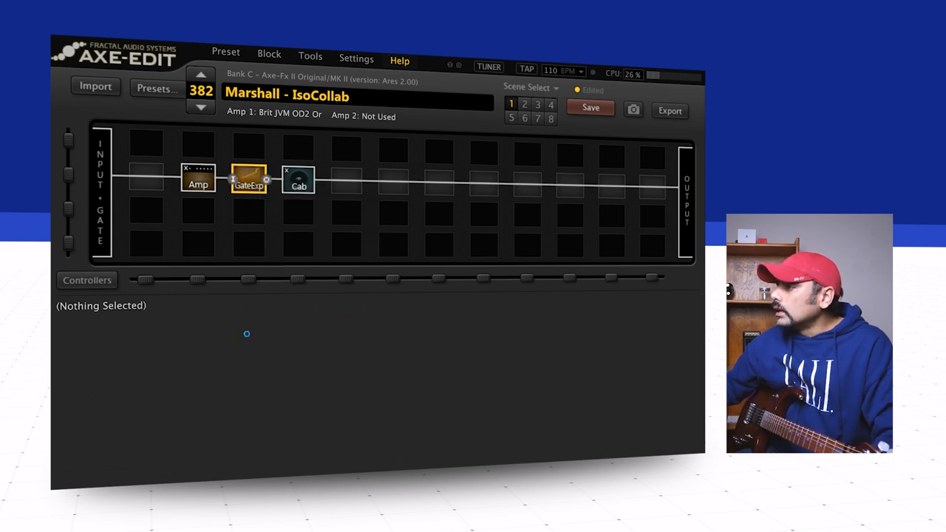
click(249, 179)
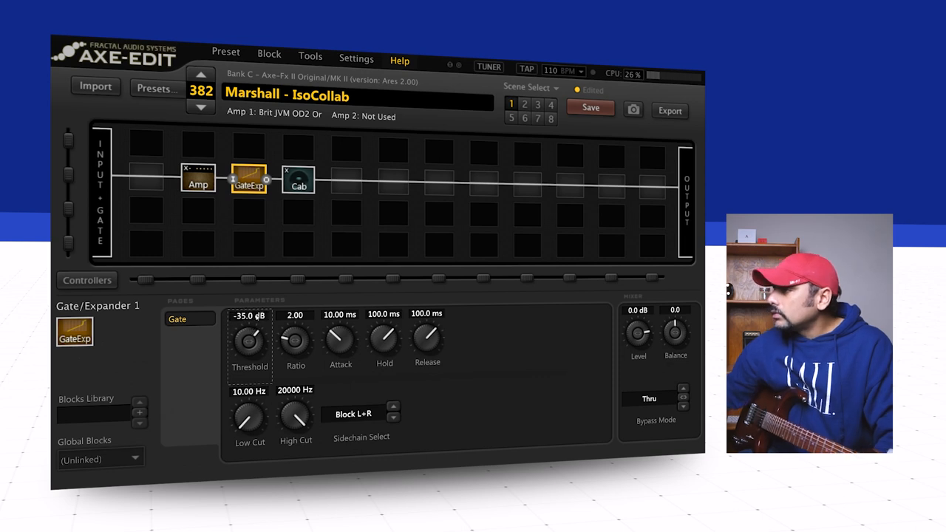
double_click(295, 315)
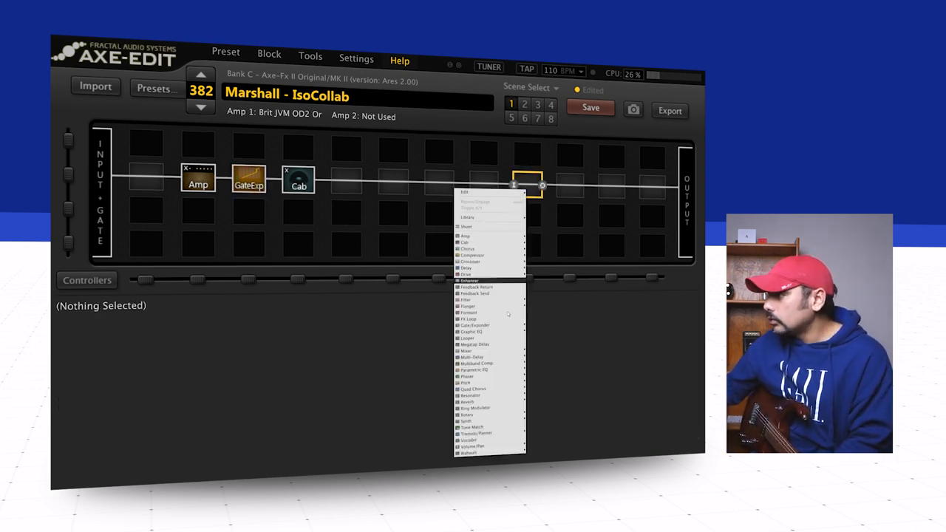
mouse_move(468, 402)
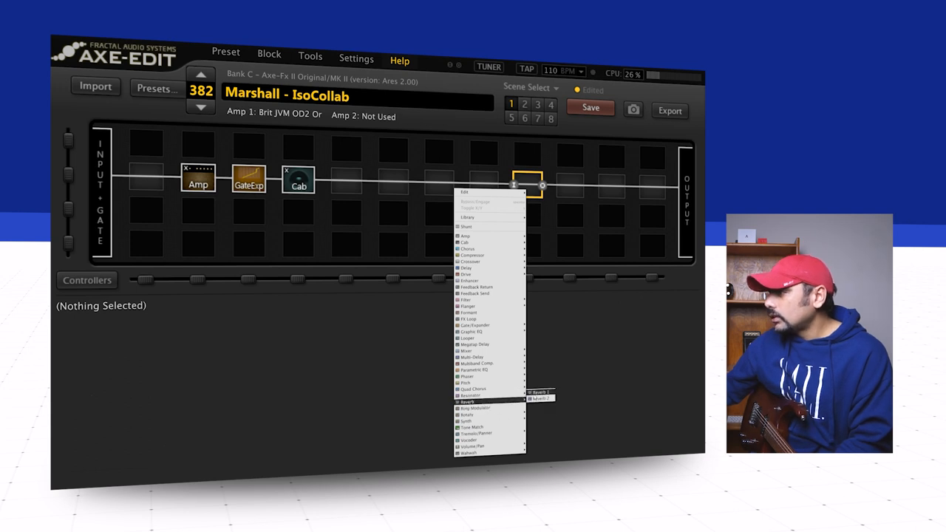
Step: Add a London Plate reverb near Output: 2.40 s time, 20 ms predelay, 90% width, 9% mix
click(468, 403)
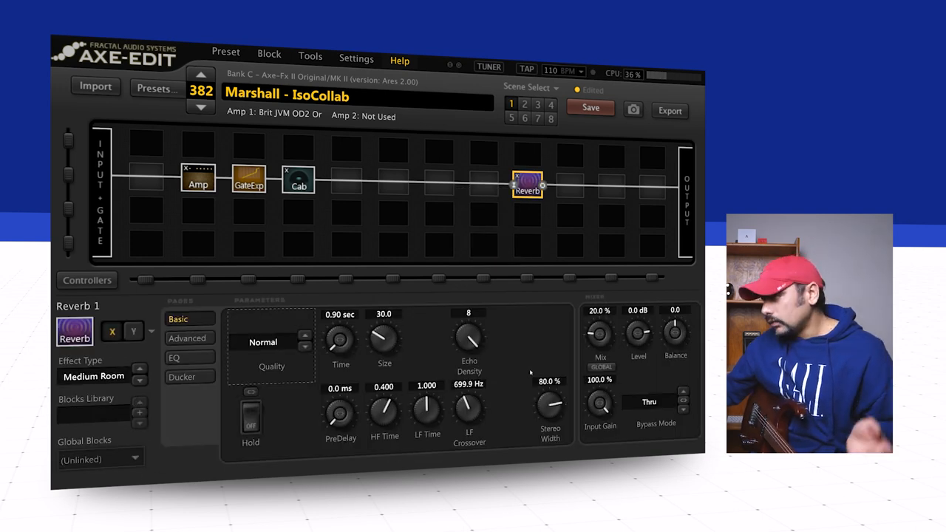
click(600, 310)
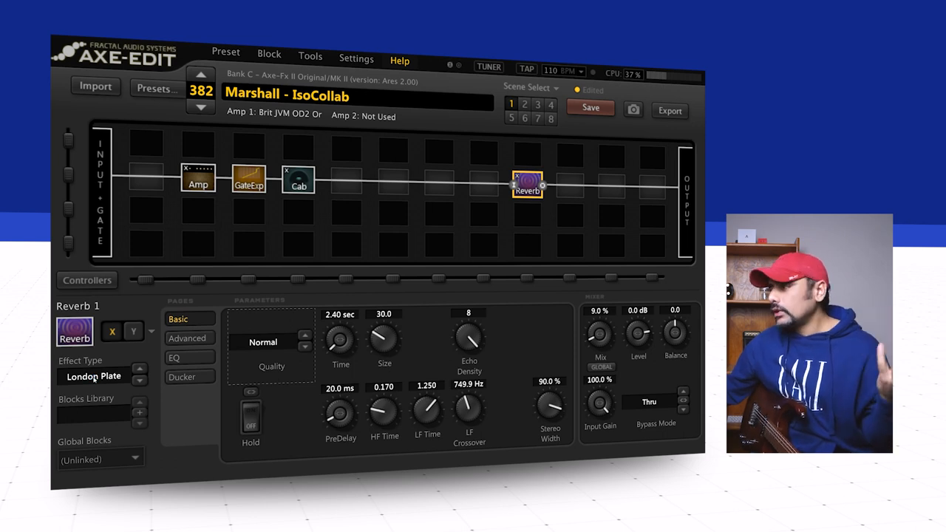
click(263, 342)
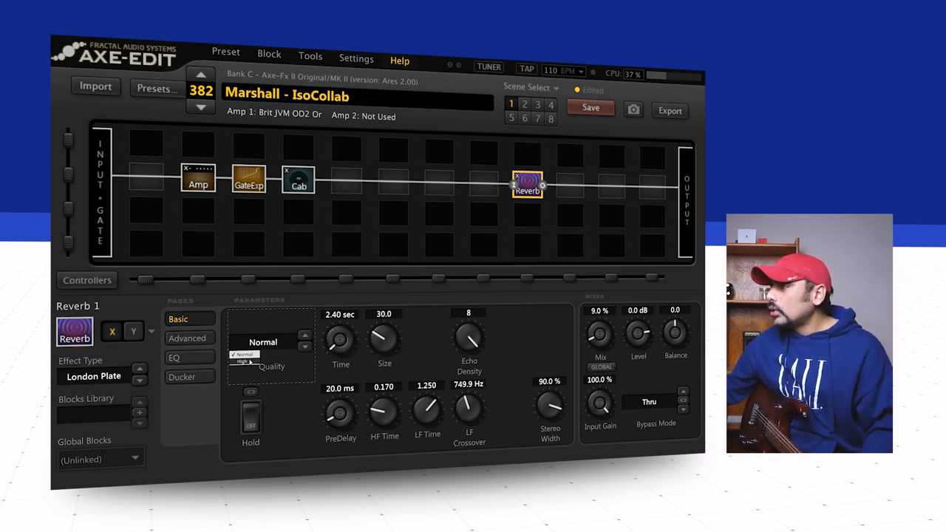
click(244, 362)
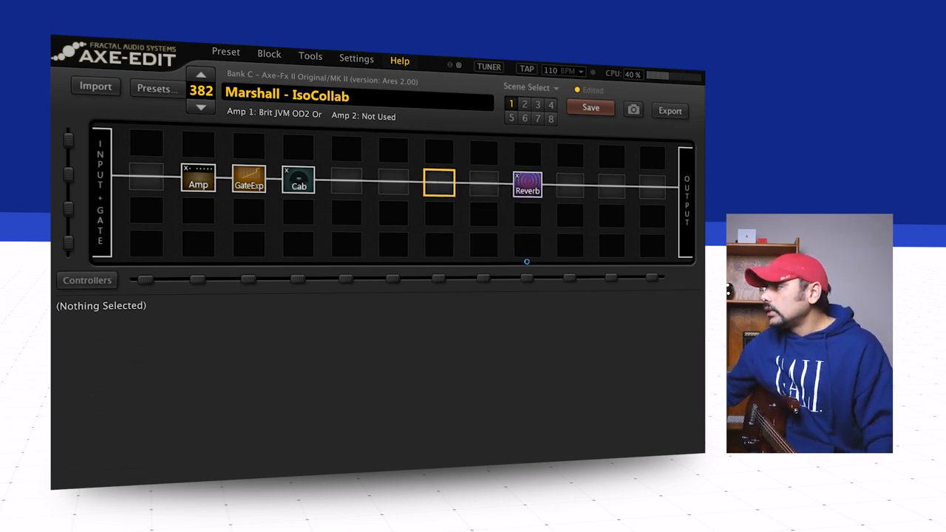
Step: Add a Mono Tape delay with 1622 Hz high cut and set amp drive to 5.00
click(440, 182)
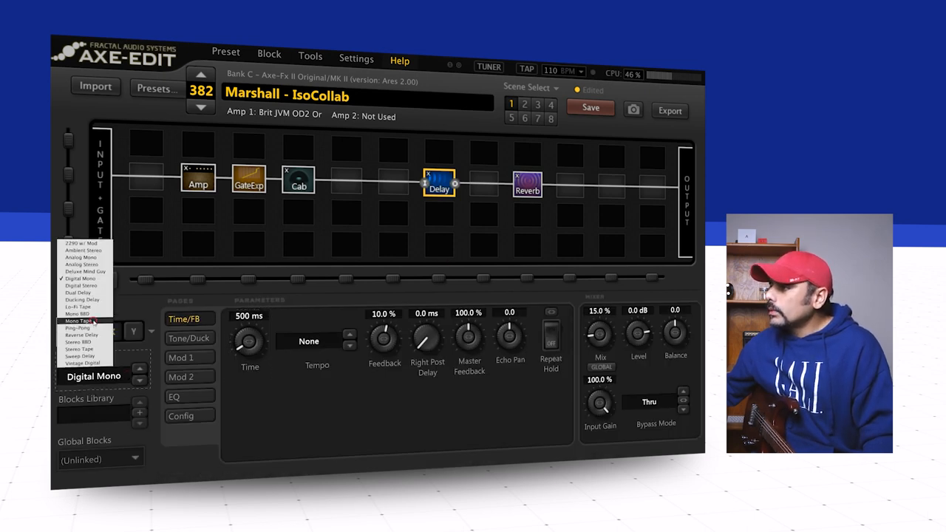
click(316, 341)
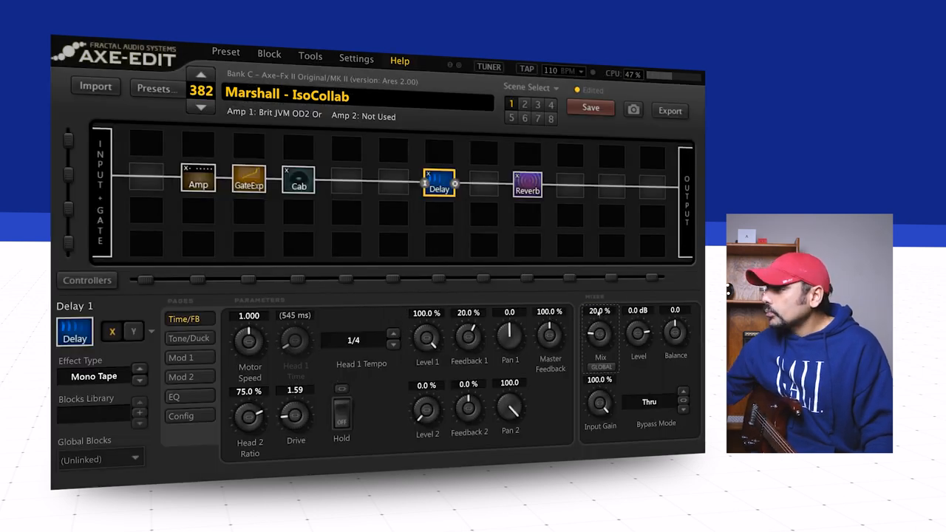
click(174, 397)
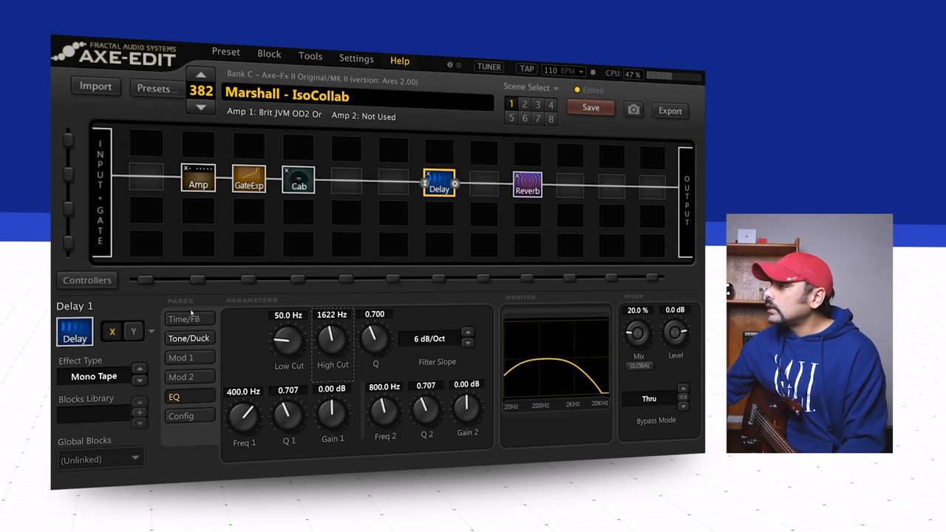
click(197, 179)
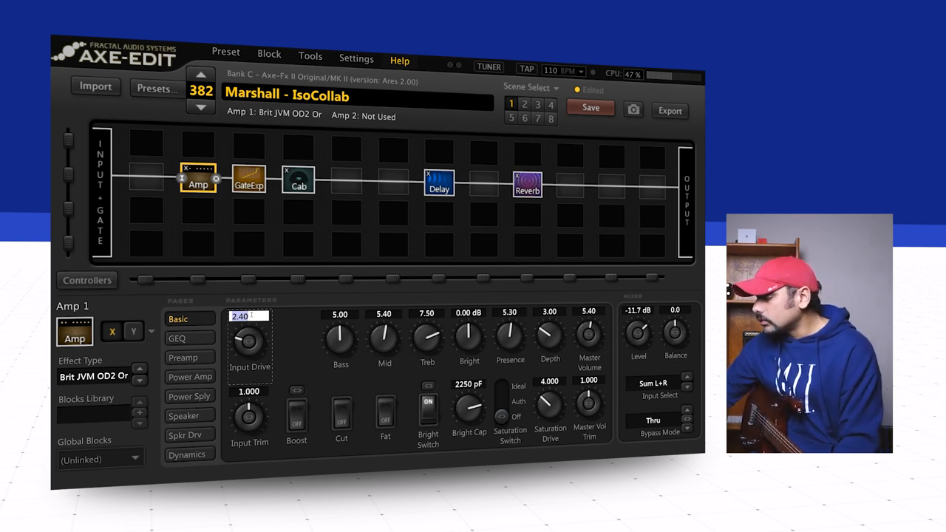
text(5.00)
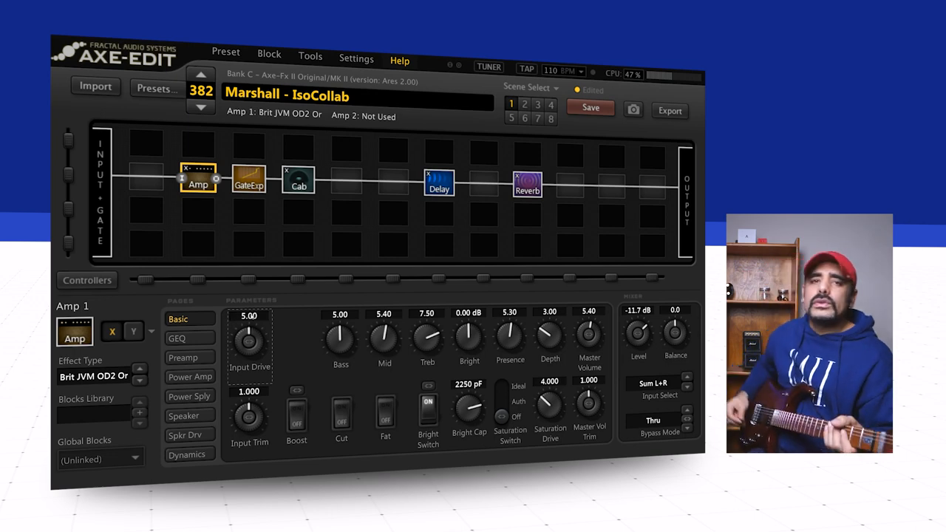